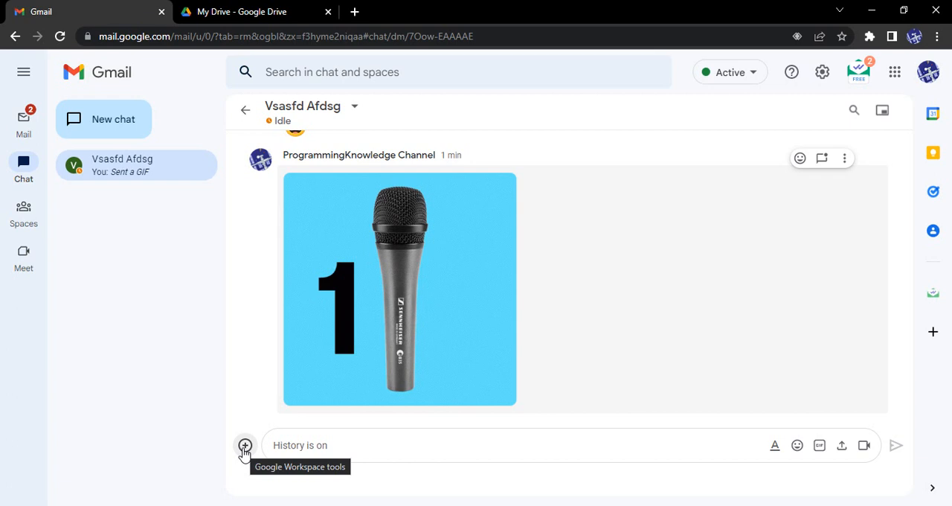
Step: Choose Calendar invite from the chat composer's Workspace tools
left_click(245, 444)
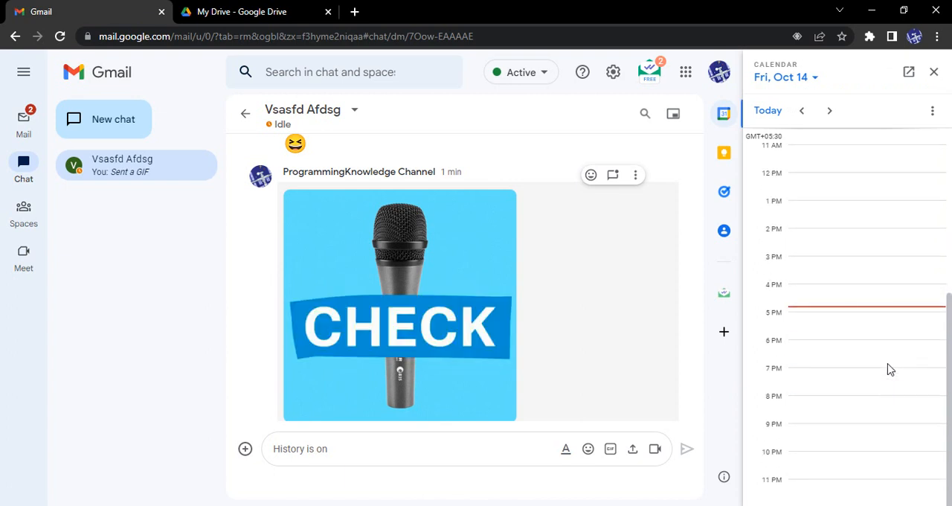
Step: Create an event at the 6 PM slot on Fri, Oct 14 with the chat contact as guest
left_click(855, 320)
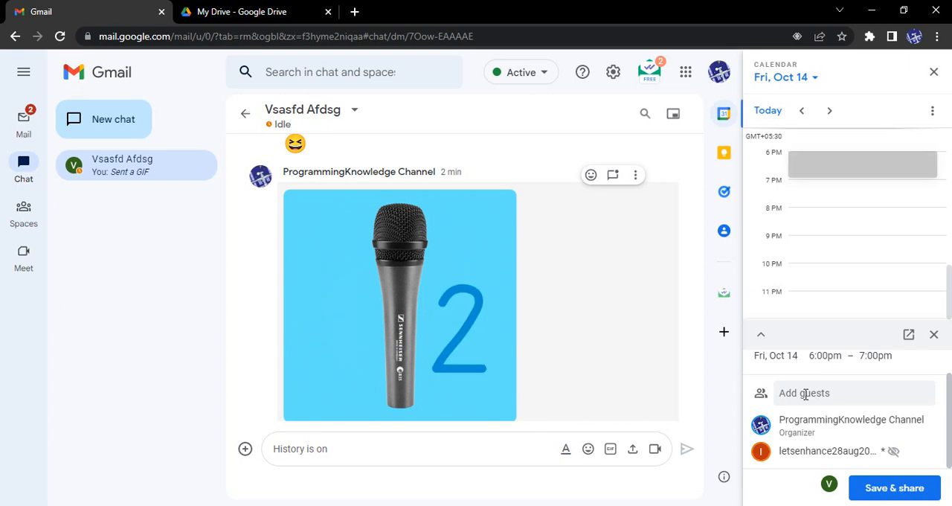
Step: Save & share the 6:00–7:00pm event draft with its guests
left_click(892, 487)
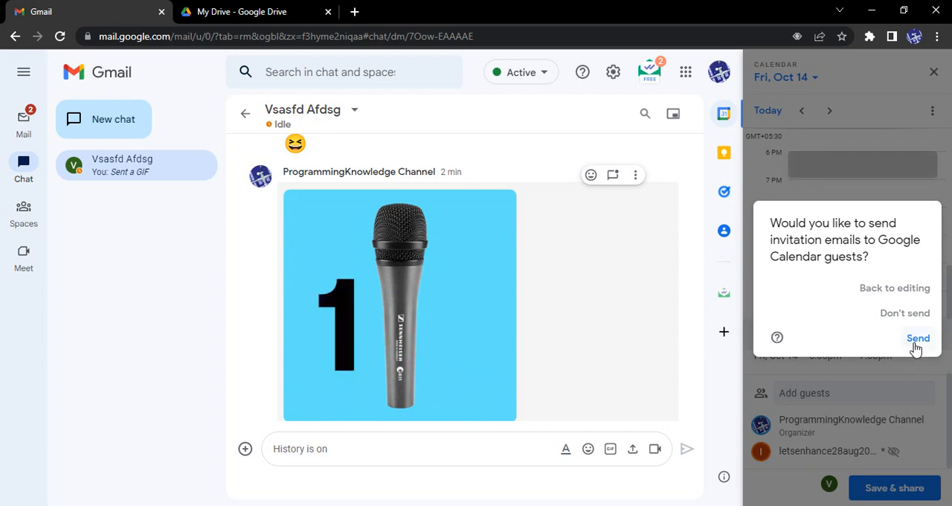
Step: Send the invitation emails and confirm the Oct 14 6–7pm event is saved on the day view
left_click(917, 338)
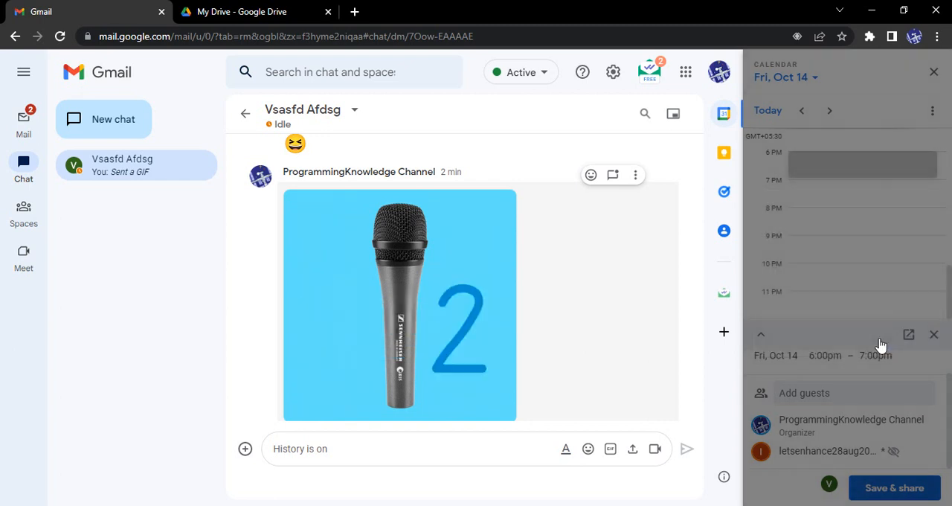
left_click(892, 488)
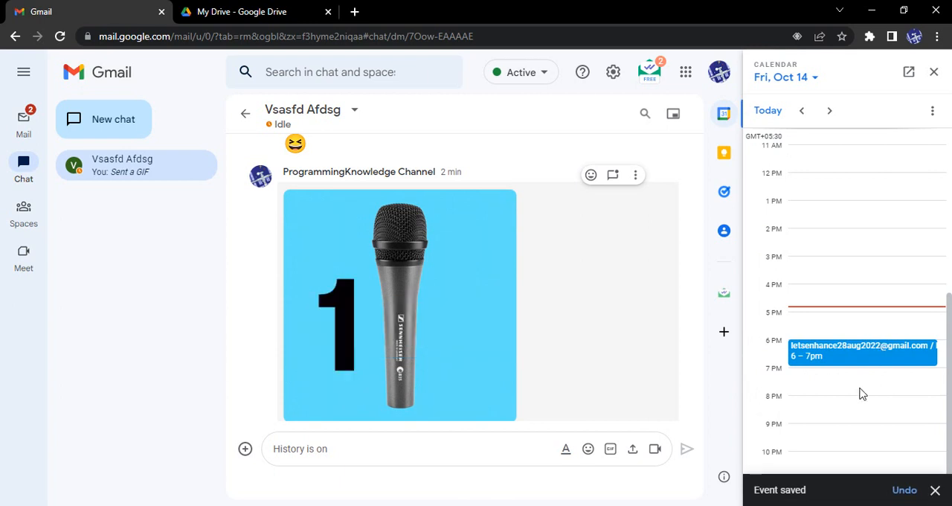